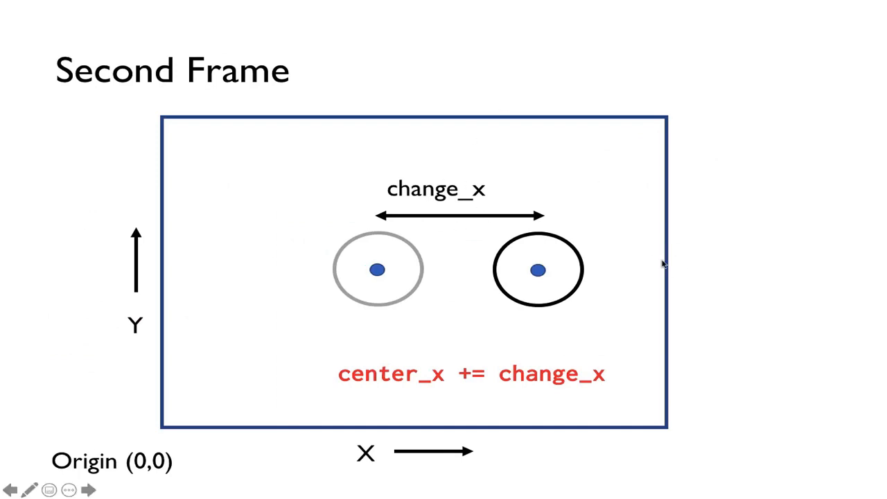
pyautogui.moveTo(668, 270)
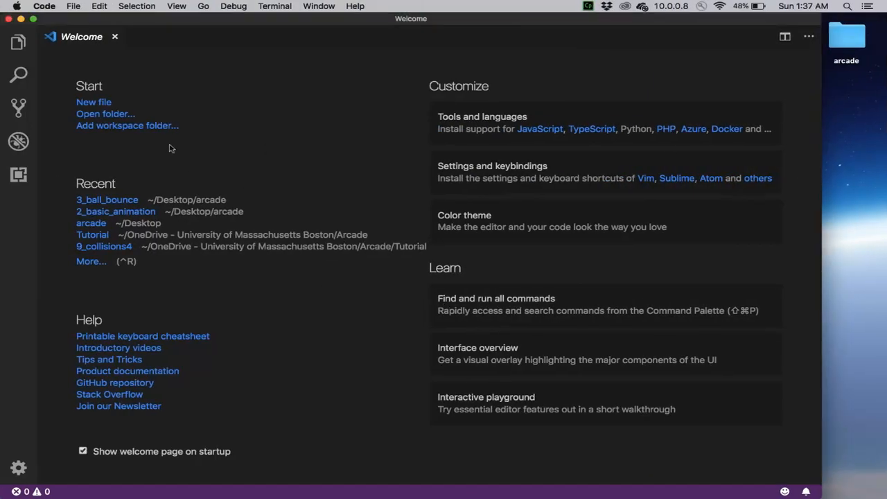
# Step: Open the arcade/3_bouncing_ball folder as the project and show main.py in the editor
pyautogui.click(105, 113)
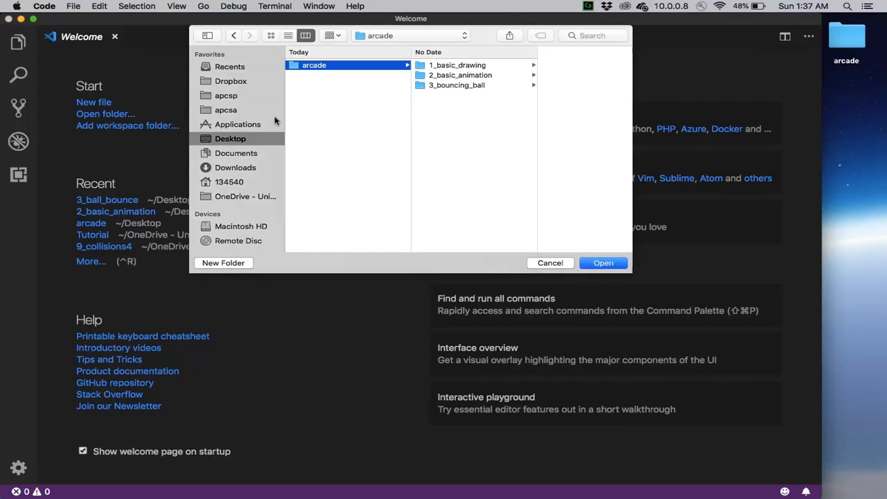
pyautogui.moveTo(469, 90)
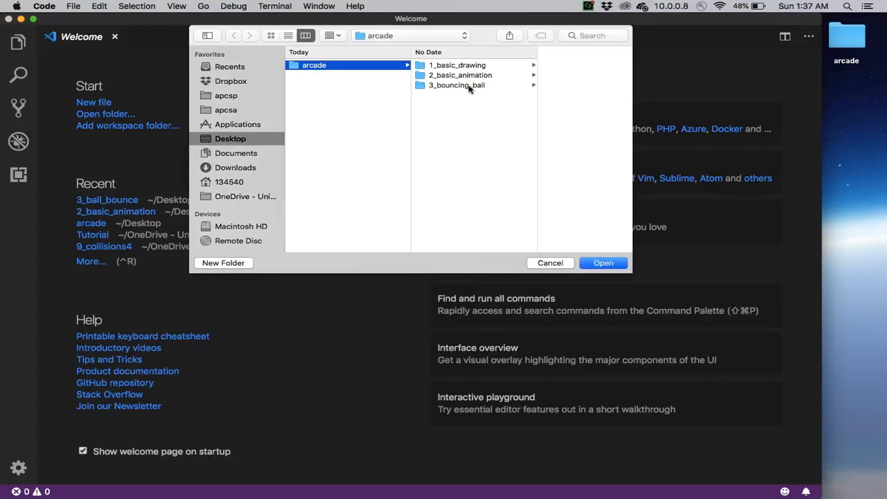
pyautogui.click(602, 263)
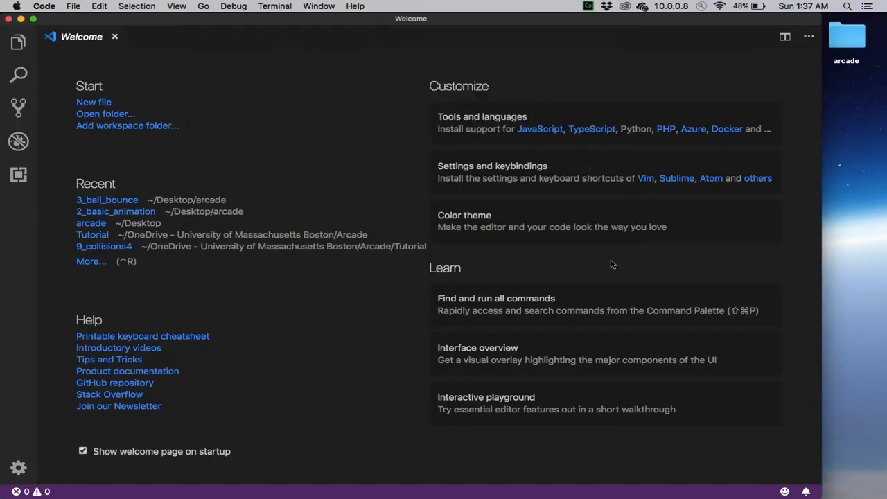
pyautogui.click(107, 199)
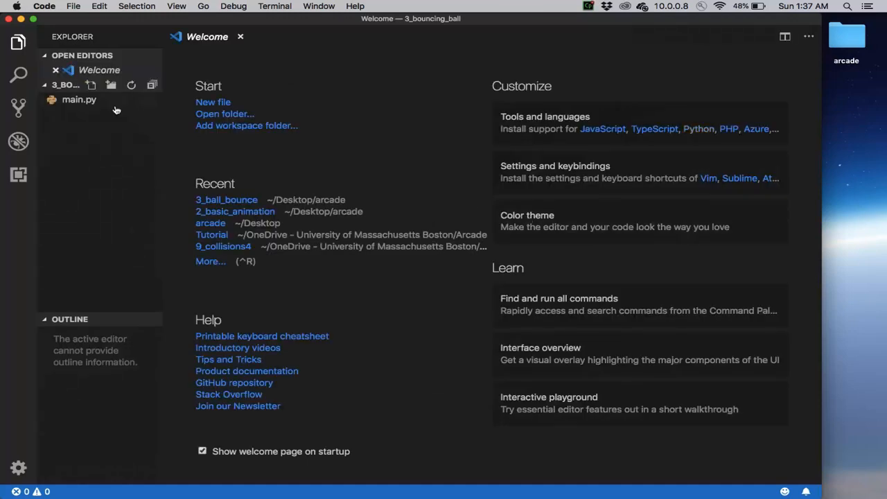
pyautogui.click(79, 100)
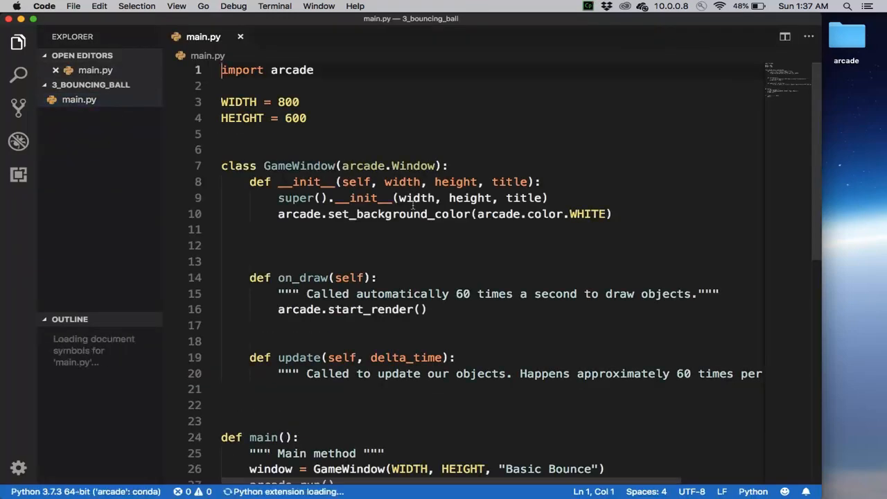
pyautogui.scroll(-3)
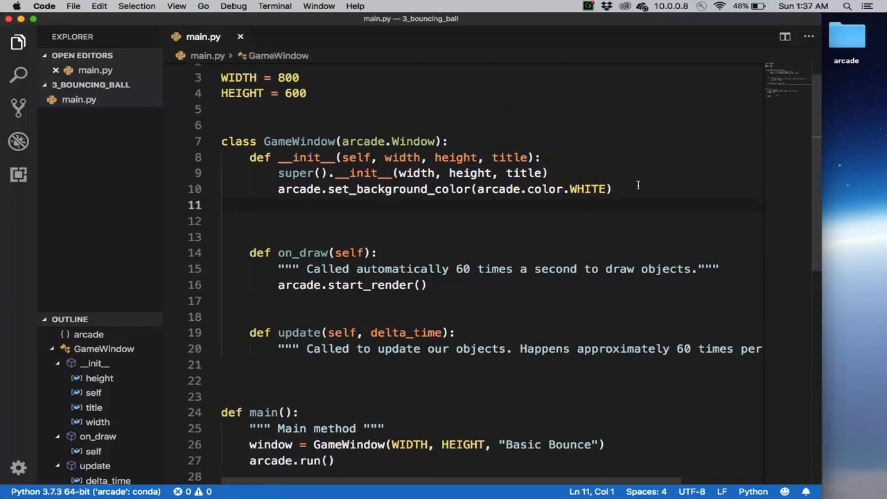
# Step: Add self.center_x = WIDTH/2 to GameWindow's initializer below set_background_color
pyautogui.write('se')
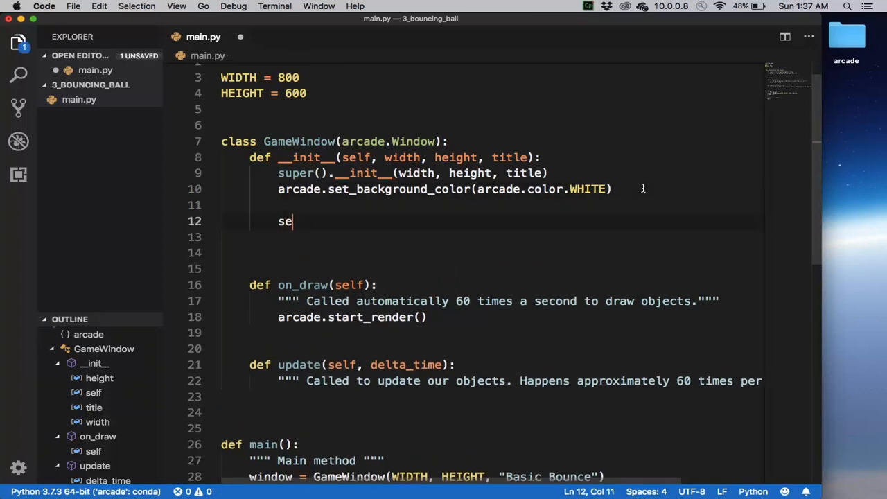
pyautogui.write('lf.center')
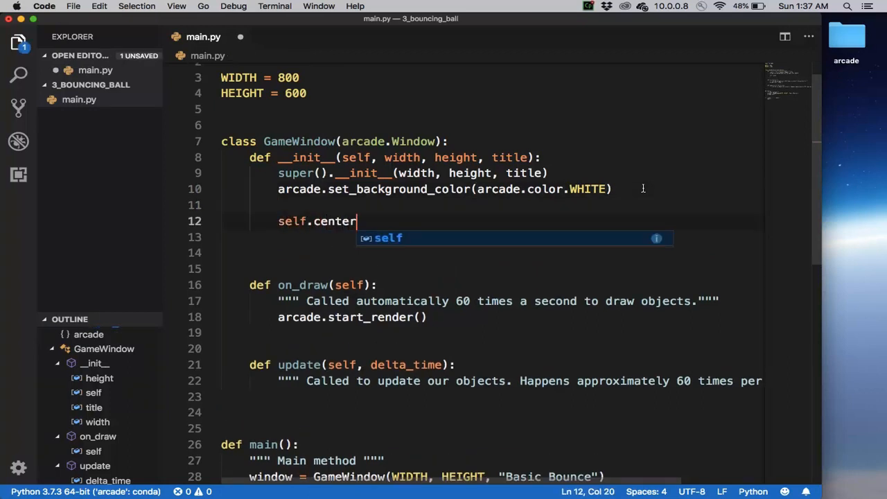
pyautogui.write('_x =')
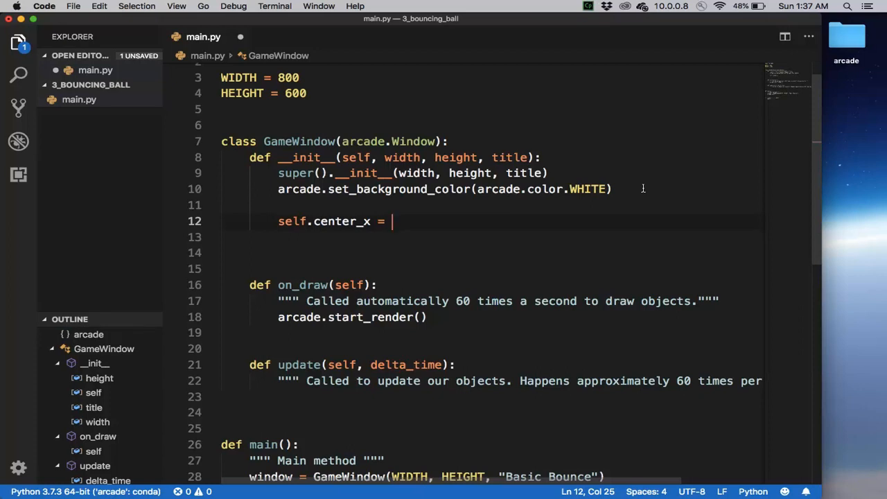
pyautogui.write('WIDTH')
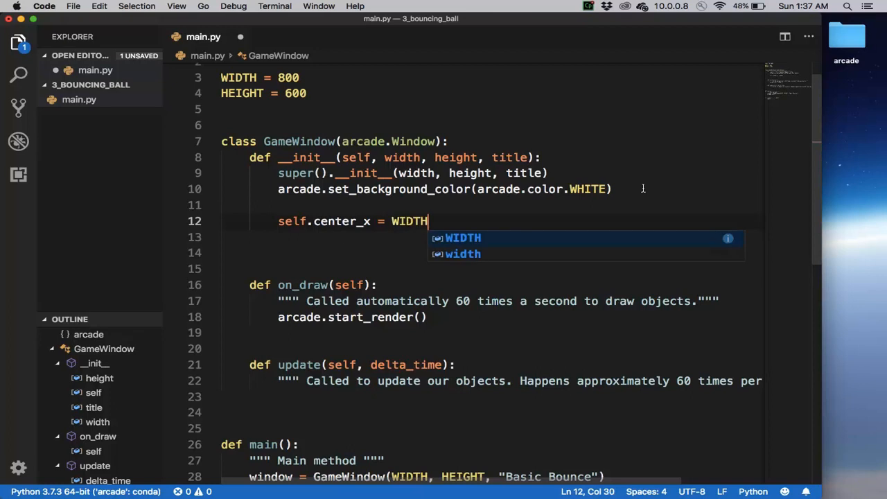
pyautogui.write('/2')
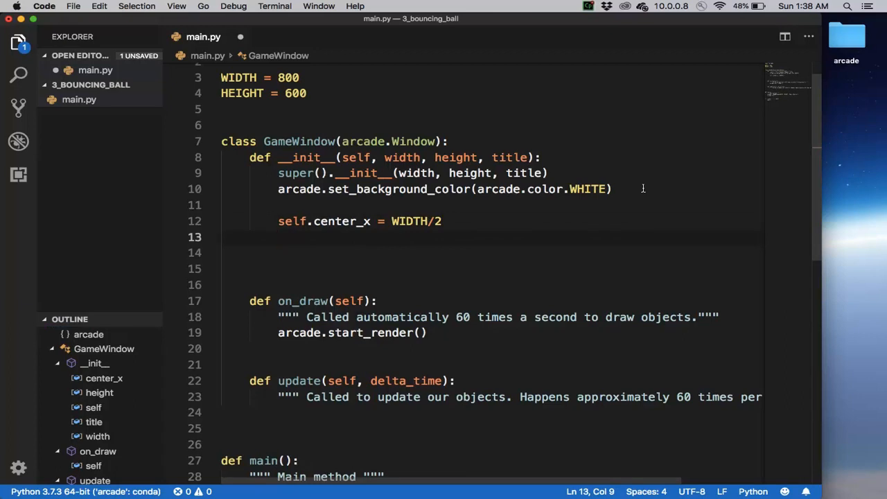
# Step: Add self.change_x = 5 and self.radius = 50 to the initializer
pyautogui.write('s')
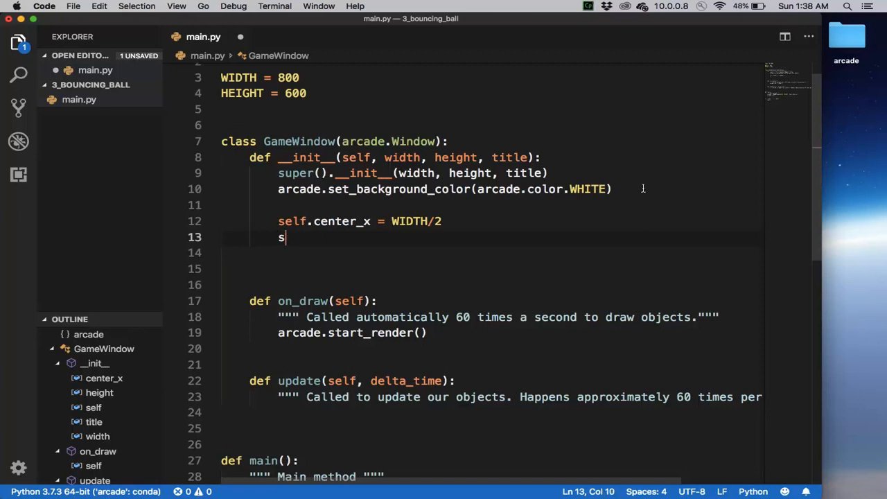
pyautogui.write('elf.change_x =')
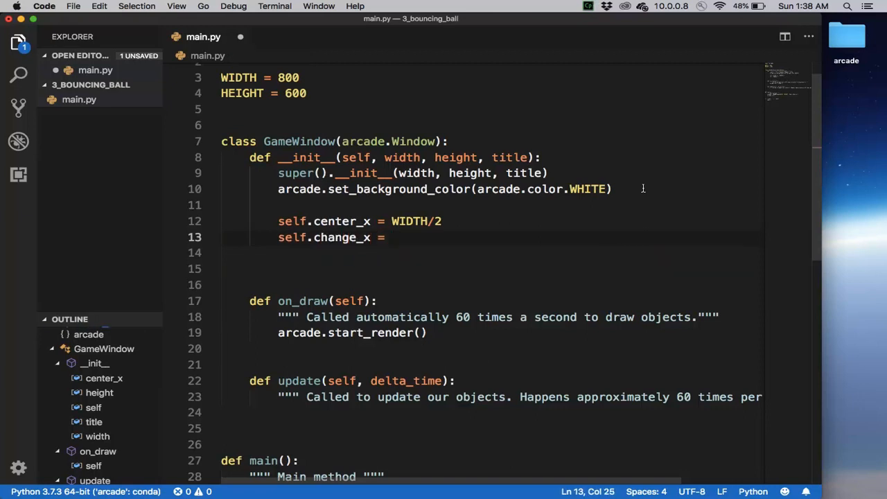
pyautogui.write('5')
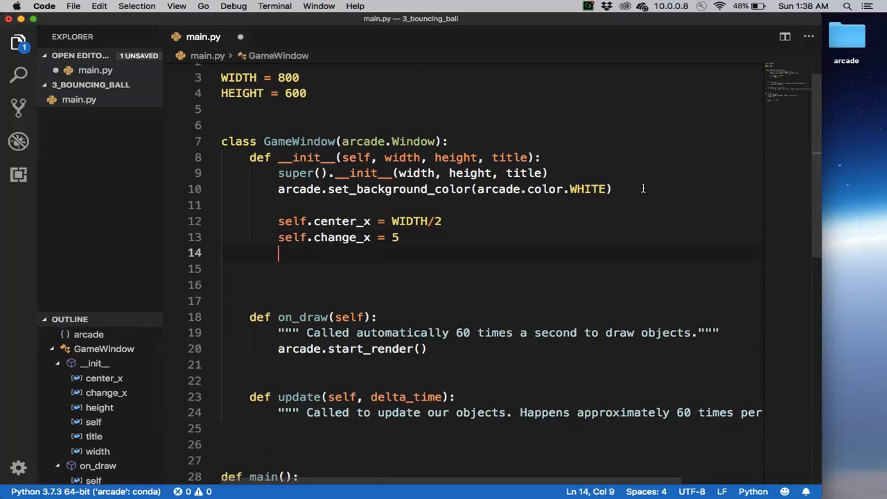
pyautogui.write('self.radi')
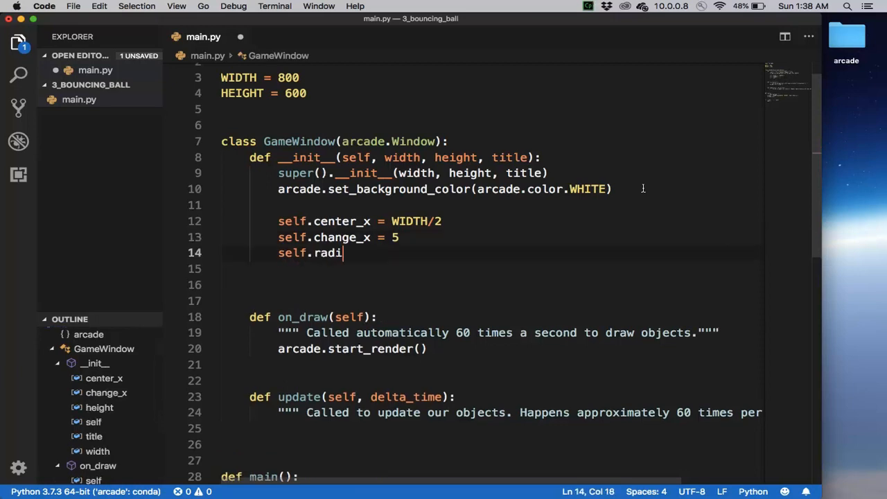
pyautogui.write('us = 50')
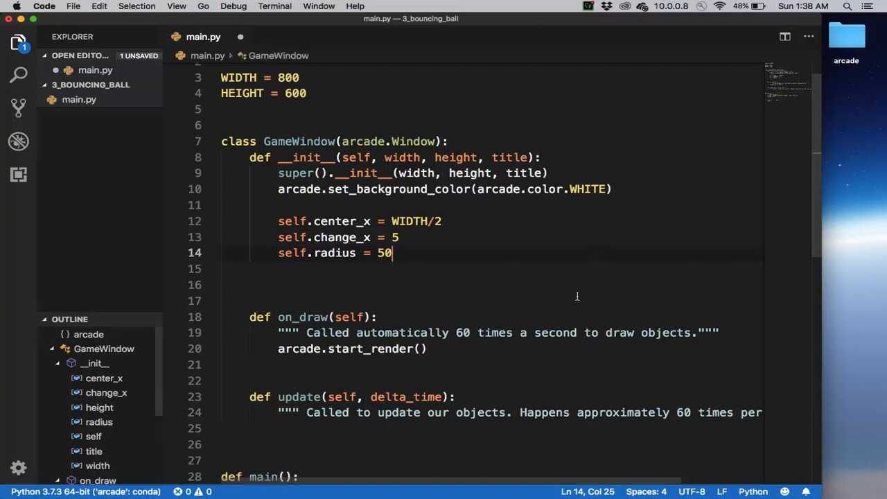
pyautogui.scroll(-3)
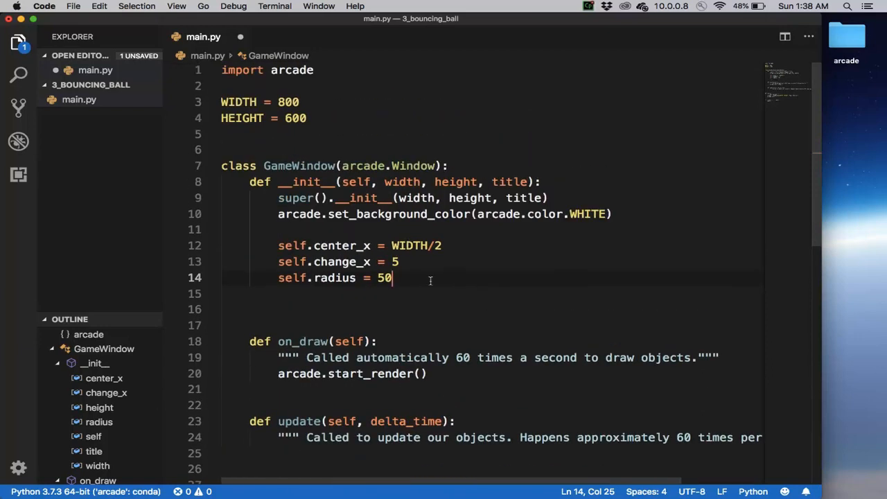
# Step: Start arcade.draw_circle_filled in on_draw with self.center_x as the first argument
pyautogui.scroll(-3)
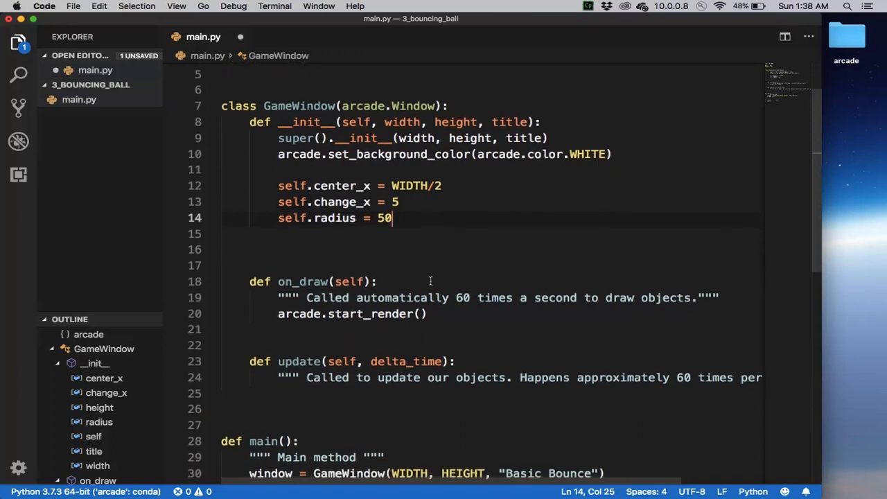
pyautogui.press('enter')
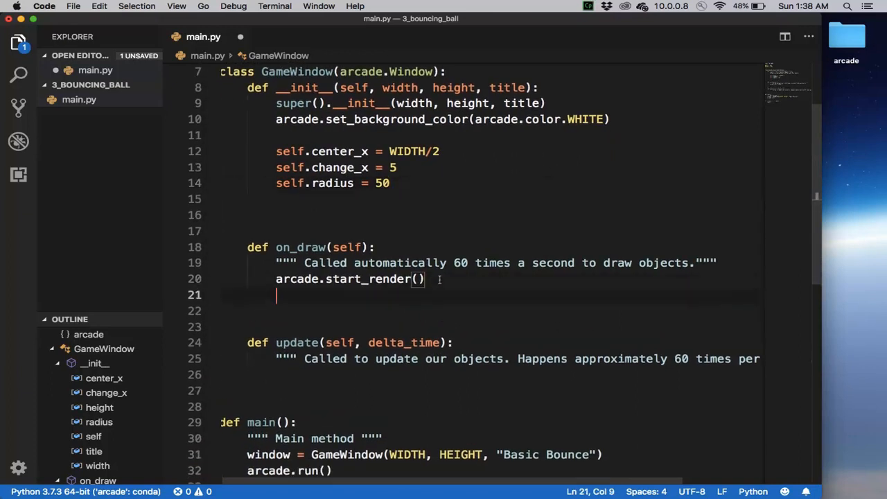
pyautogui.write('ar')
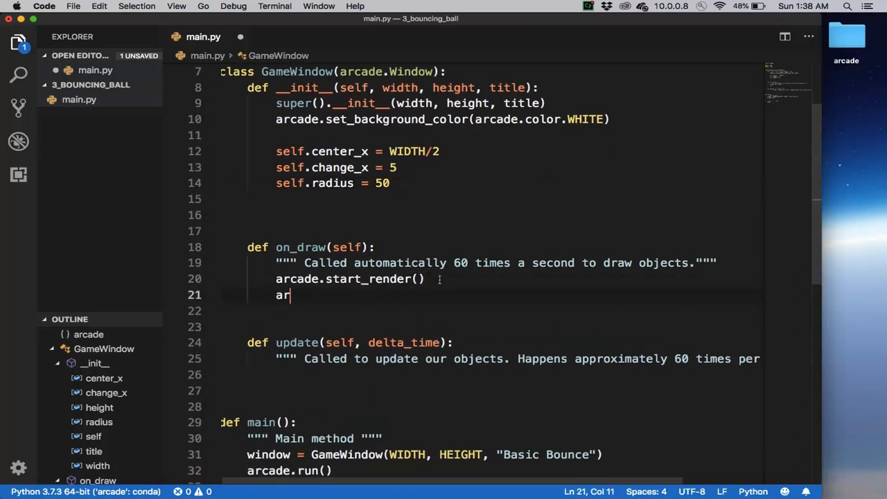
pyautogui.write('cade.dra')
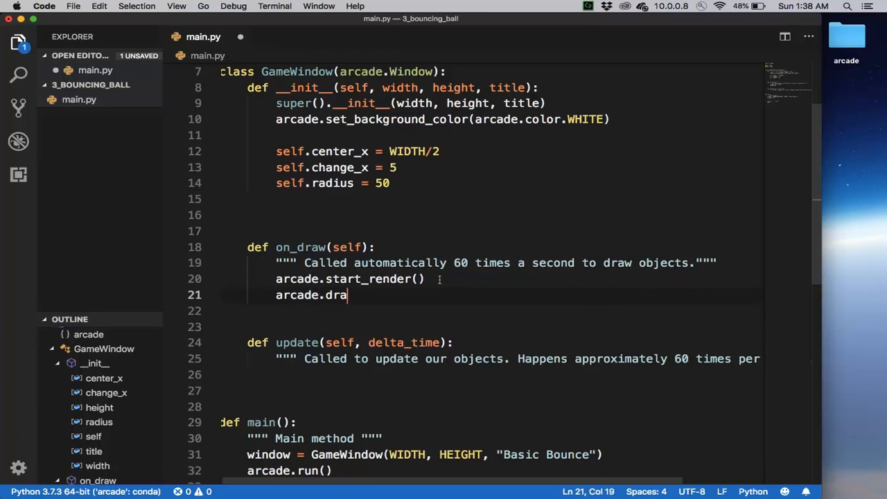
pyautogui.write('w_circle_filled')
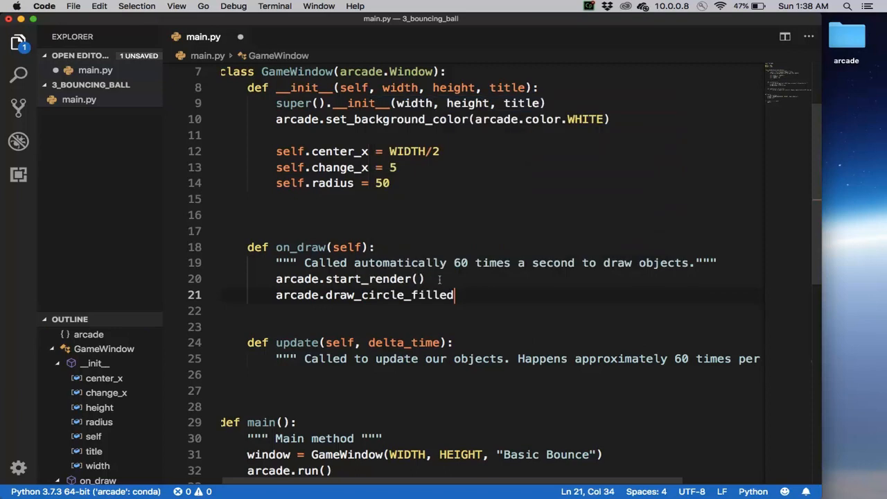
pyautogui.write('()')
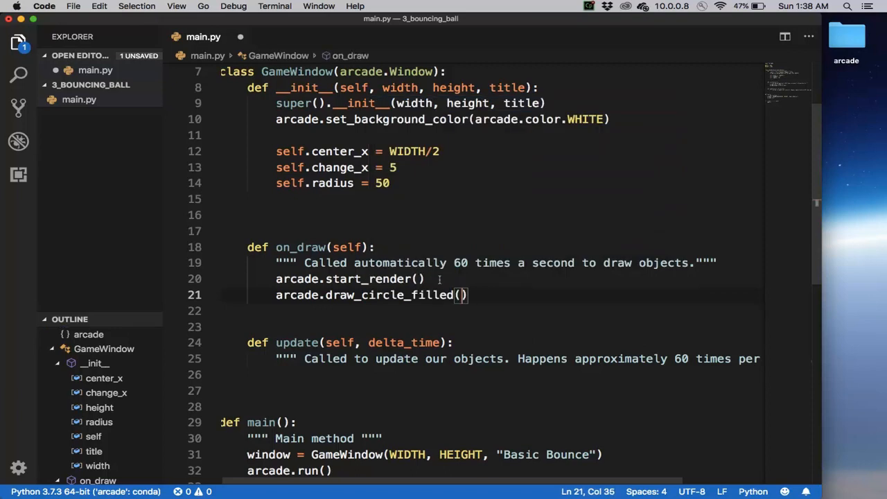
pyautogui.write('self.center')
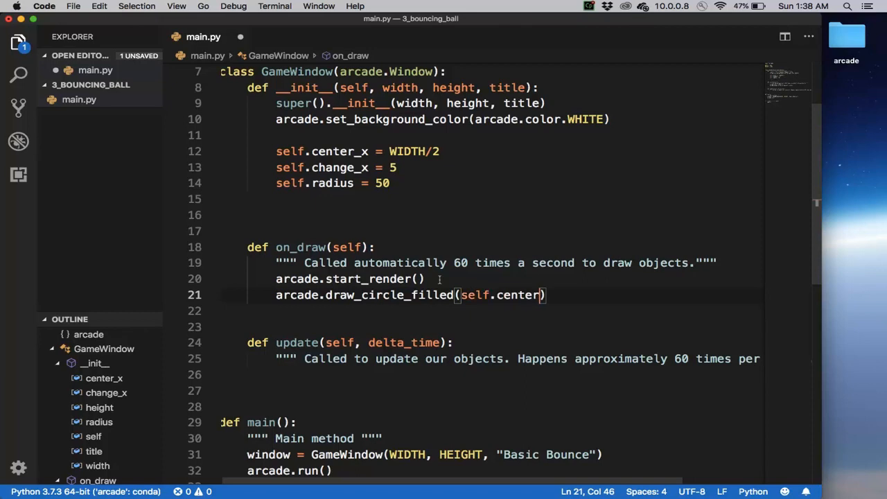
pyautogui.write('_x,')
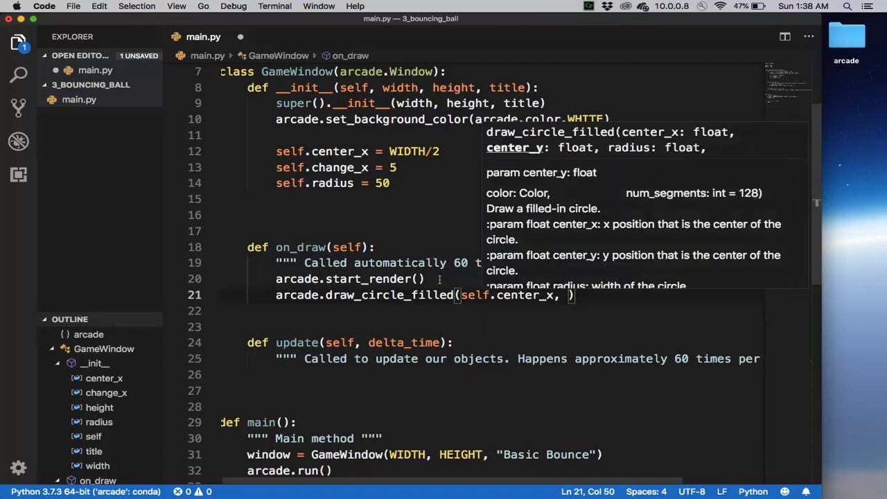
# Step: Complete the call with HEIGHT/2, self.radius and arcade.color.RED
pyautogui.write('HEIGHT/2')
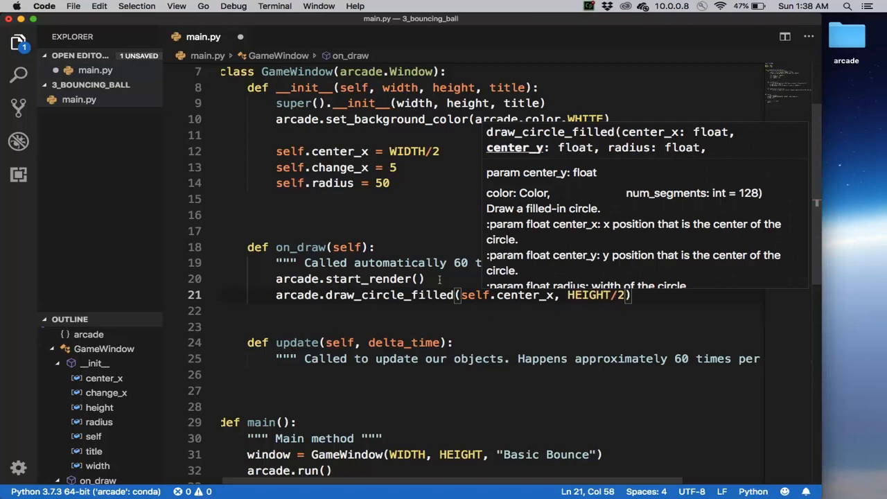
pyautogui.write(',')
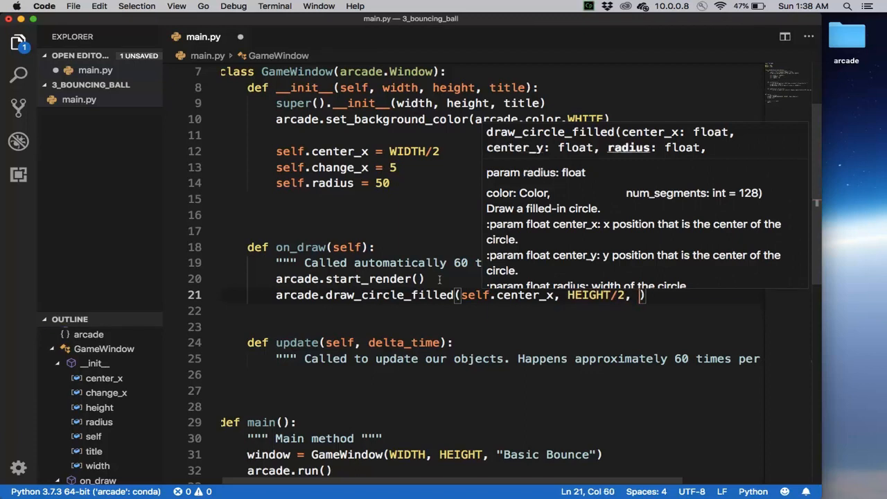
pyautogui.write('self.radius,')
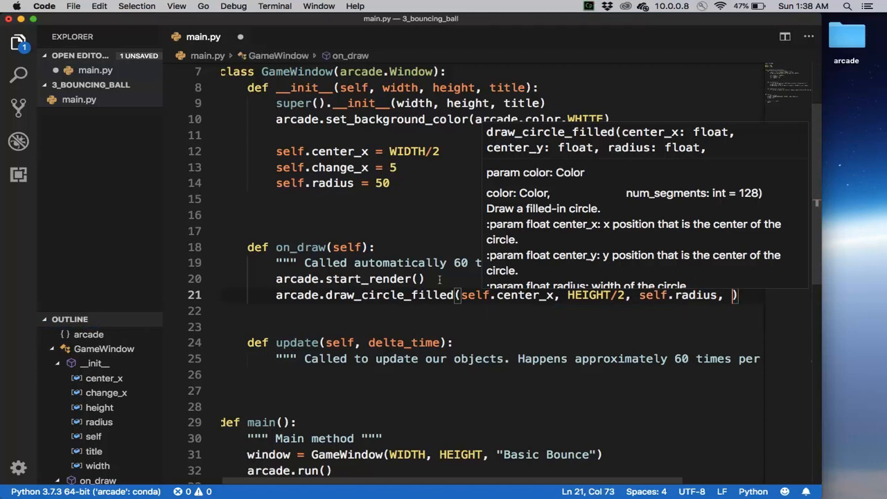
pyautogui.write('arcade.color.')
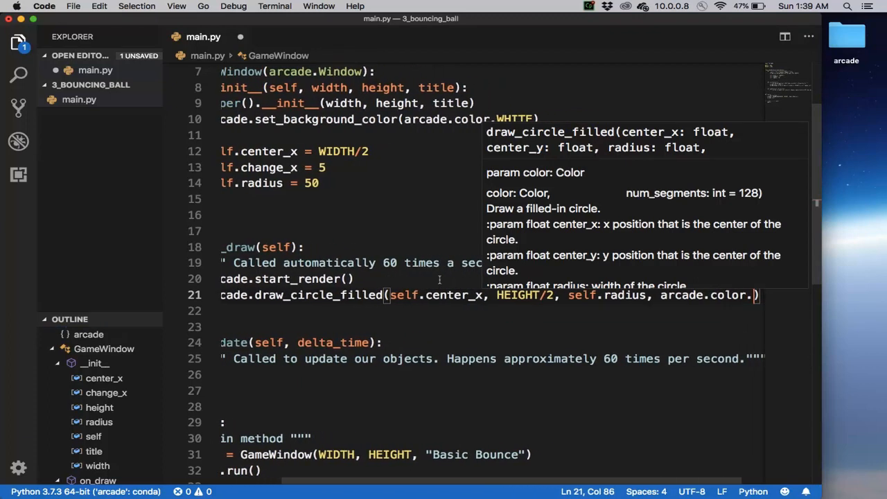
pyautogui.write('RED')
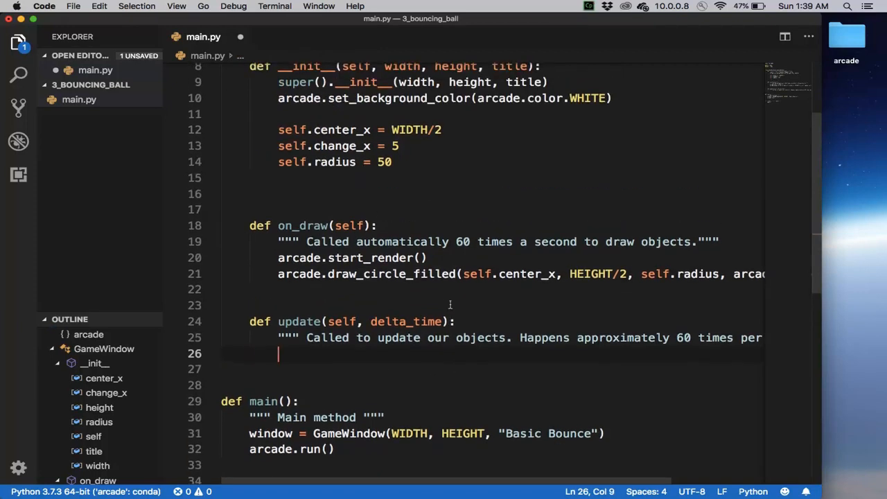
# Step: Add self.center_x += self.change_x inside update below the docstring
pyautogui.scroll(-3)
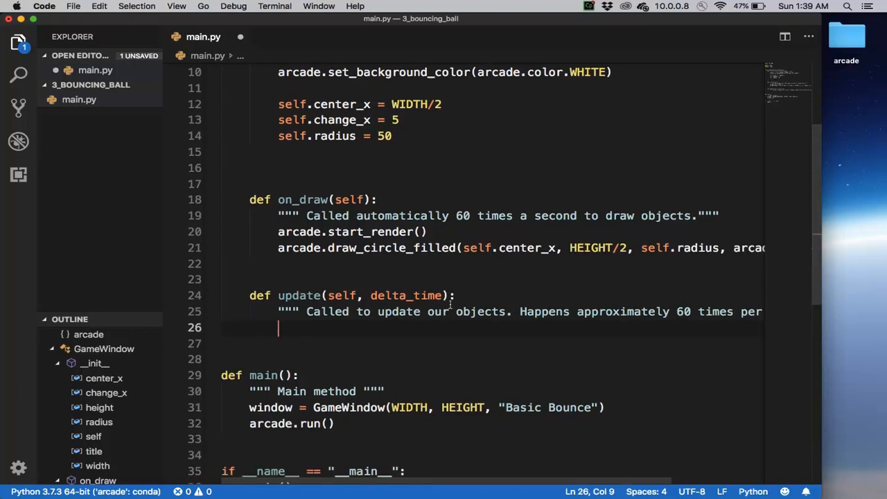
pyautogui.write('a')
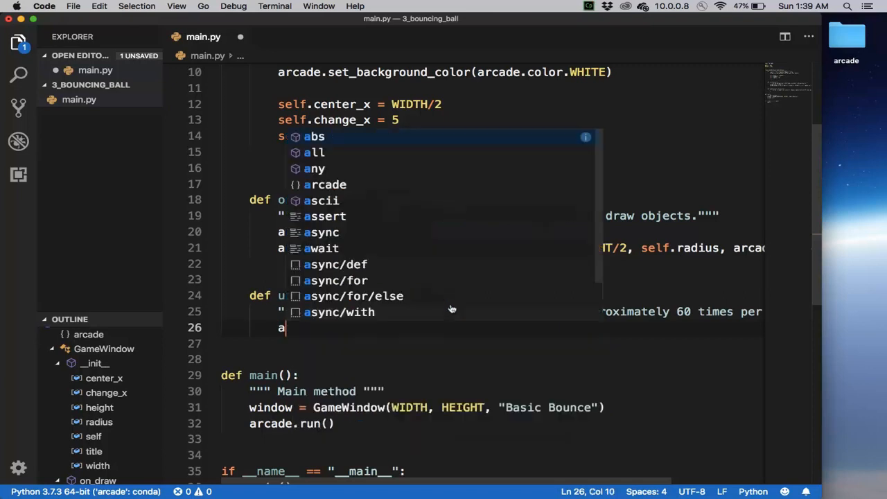
pyautogui.write('self.c')
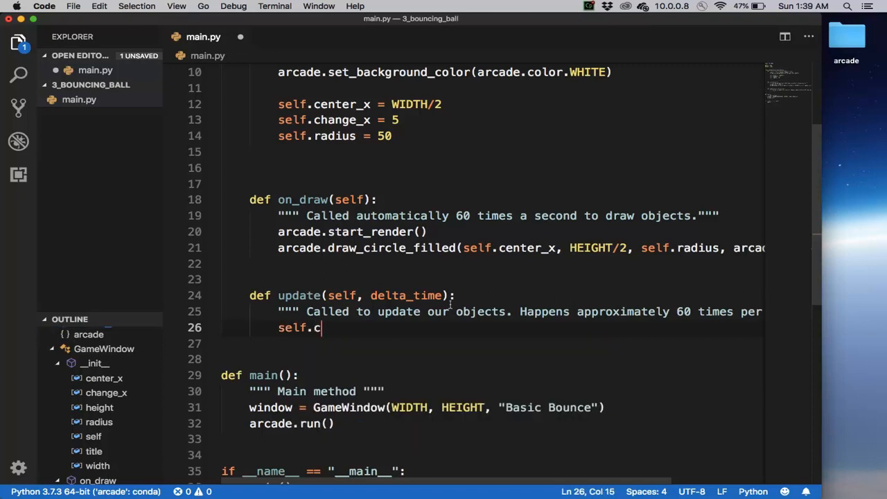
pyautogui.write('enter_x')
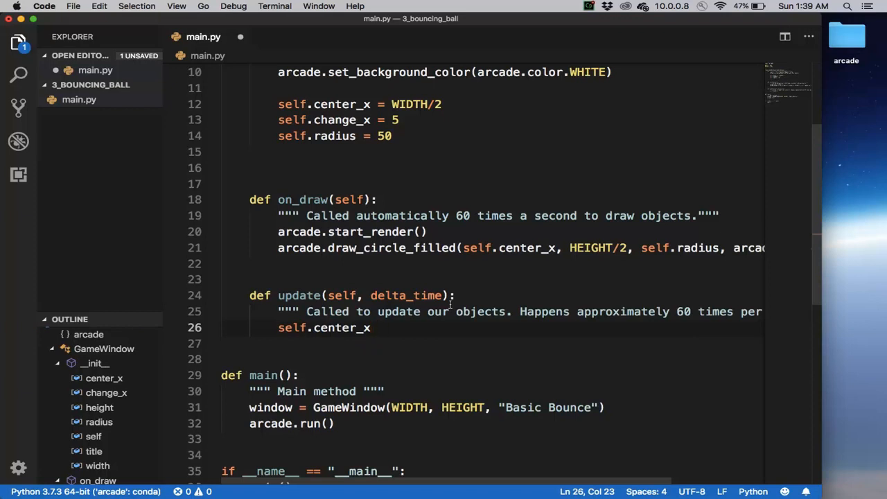
pyautogui.write('+= self.')
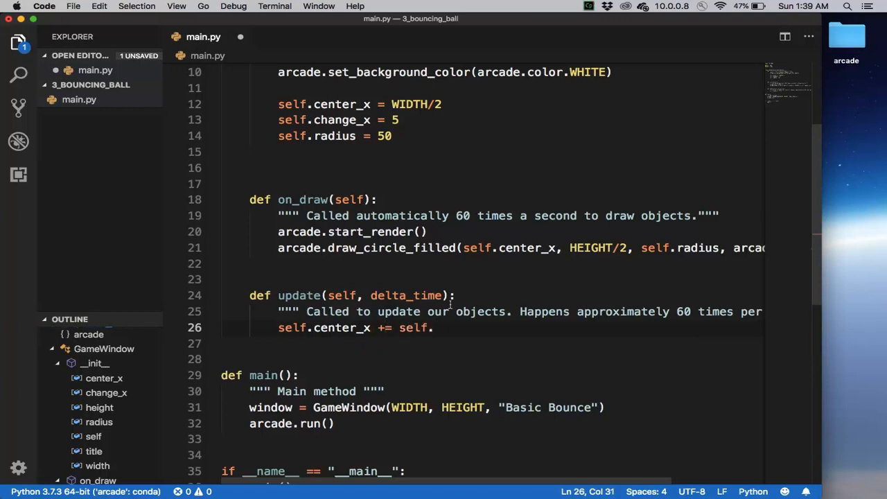
pyautogui.write('.change_x')
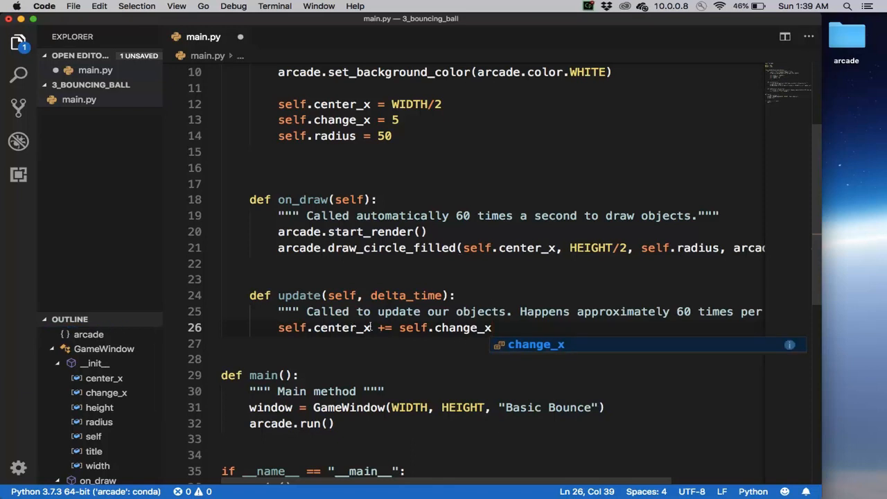
# Step: Run main.py from the terminal, view the blank Basic Bounce window, then close it
pyautogui.click(492, 327)
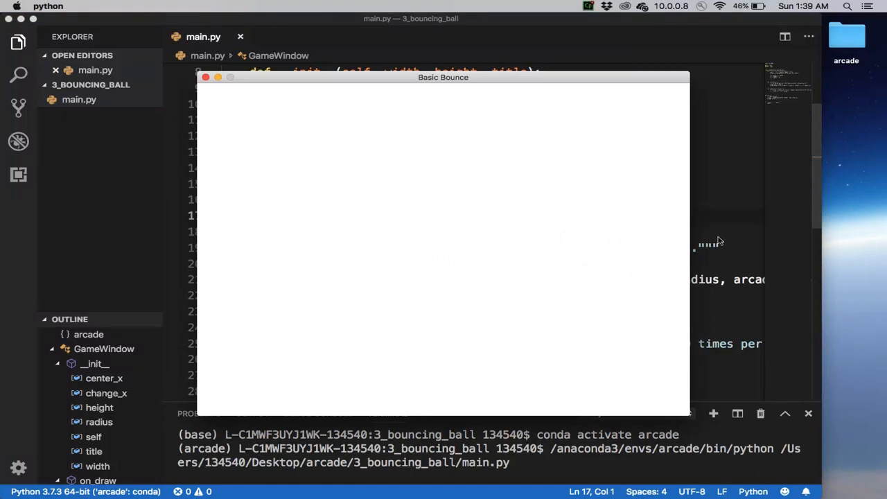
pyautogui.moveTo(656, 248)
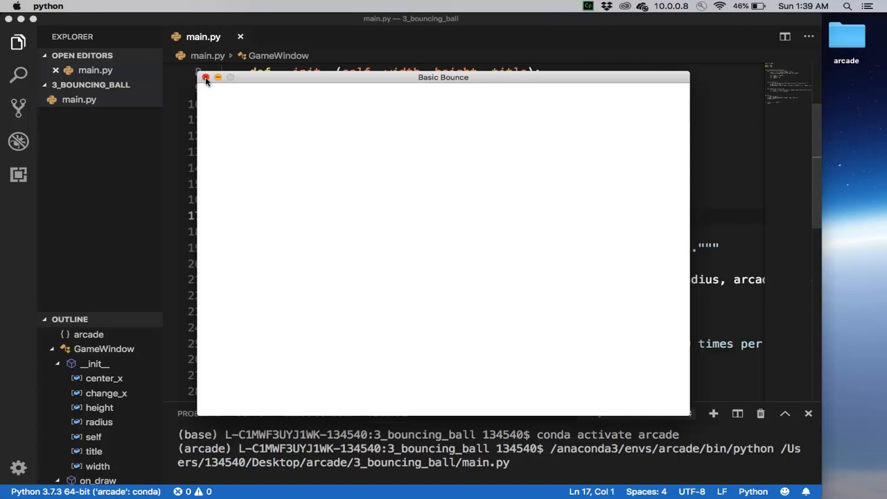
pyautogui.click(205, 78)
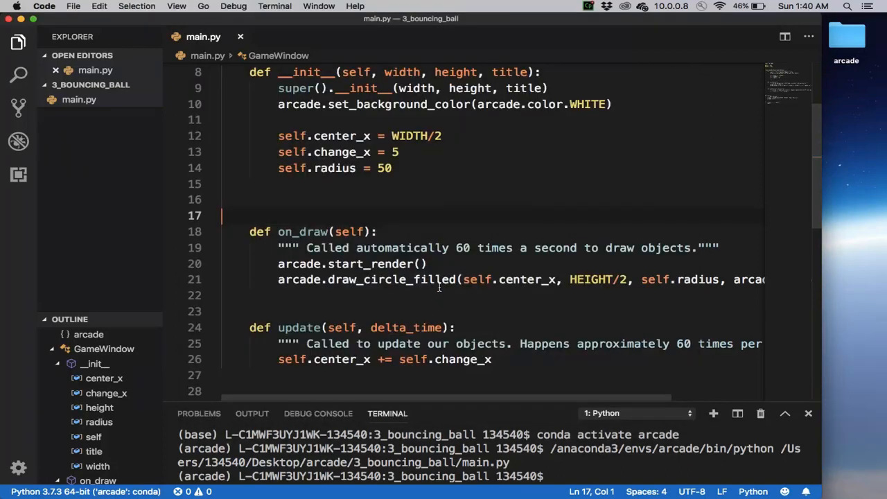
# Step: Add an if that does self.change_x *= -1 when self.center_x >= WIDTH - self.radius
pyautogui.scroll(-3)
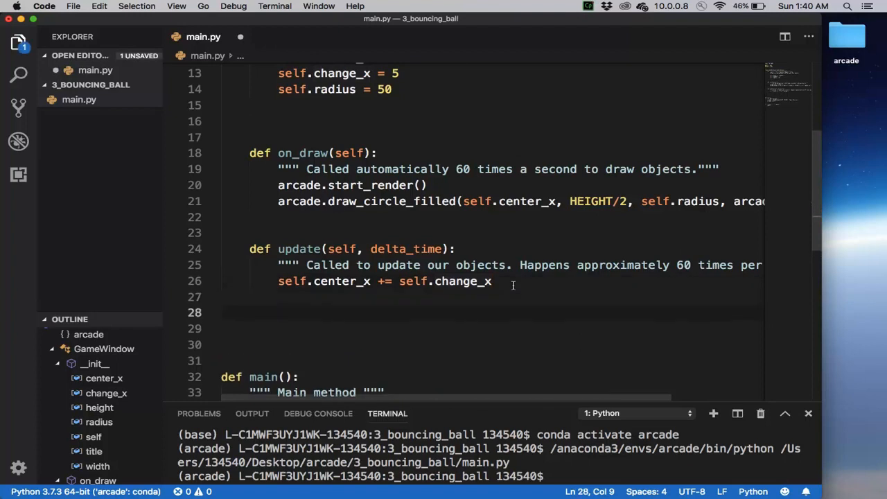
pyautogui.write('if self.')
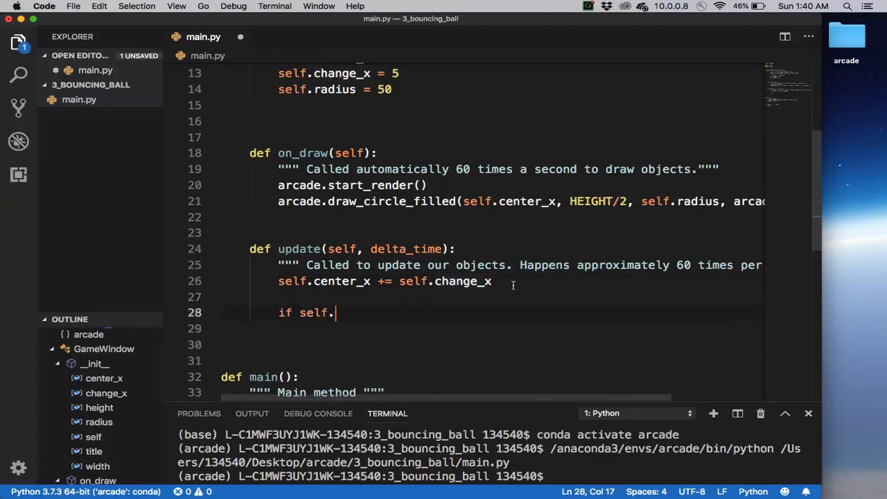
pyautogui.write('center_x')
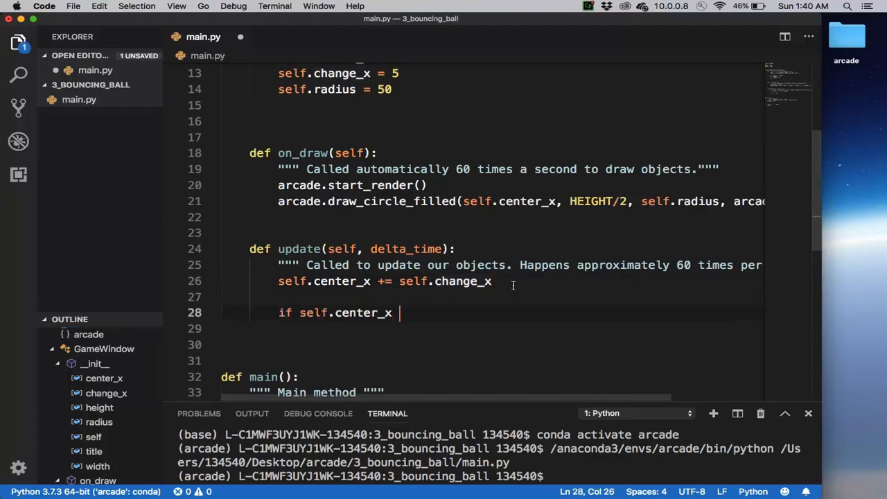
pyautogui.write('>= WIDTH - sel')
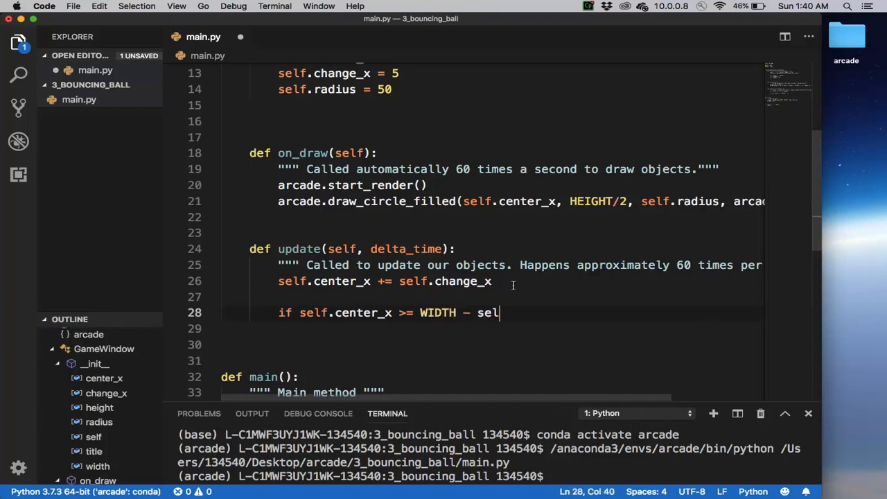
pyautogui.write('f.raidus:')
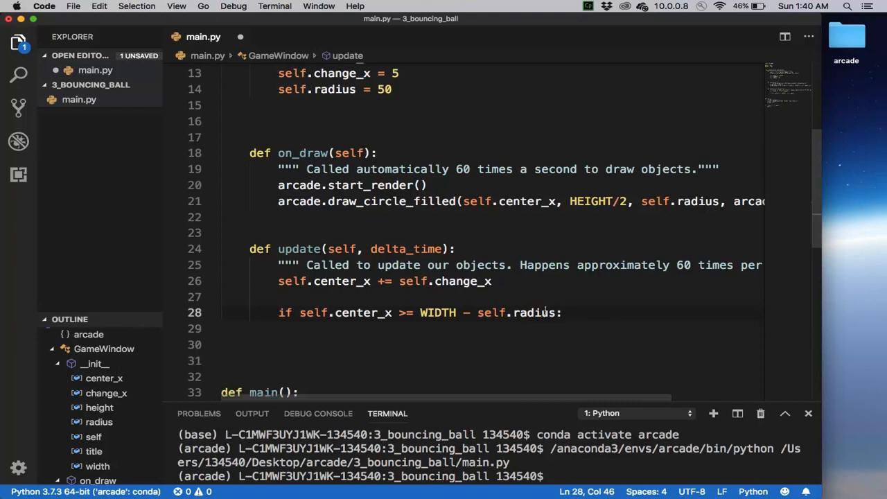
pyautogui.write('c')
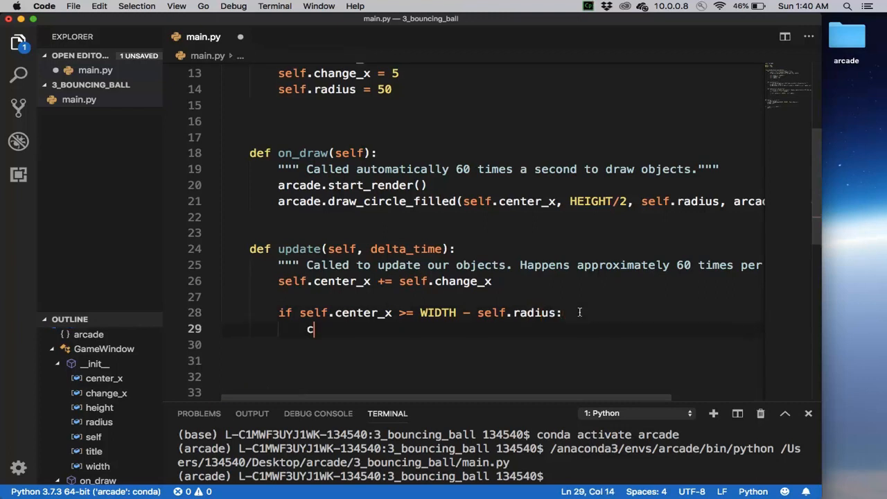
pyautogui.write('self.change_x *=')
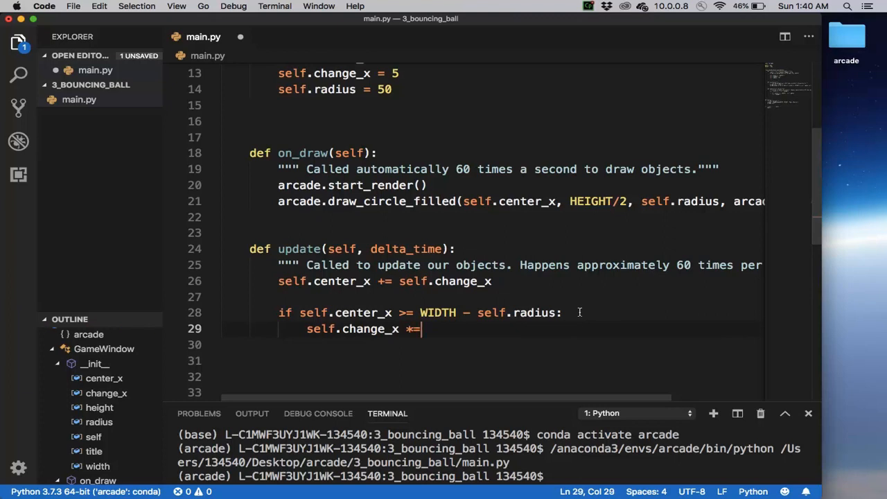
pyautogui.write('-1')
pyautogui.click(492, 345)
pyautogui.write('if sel')
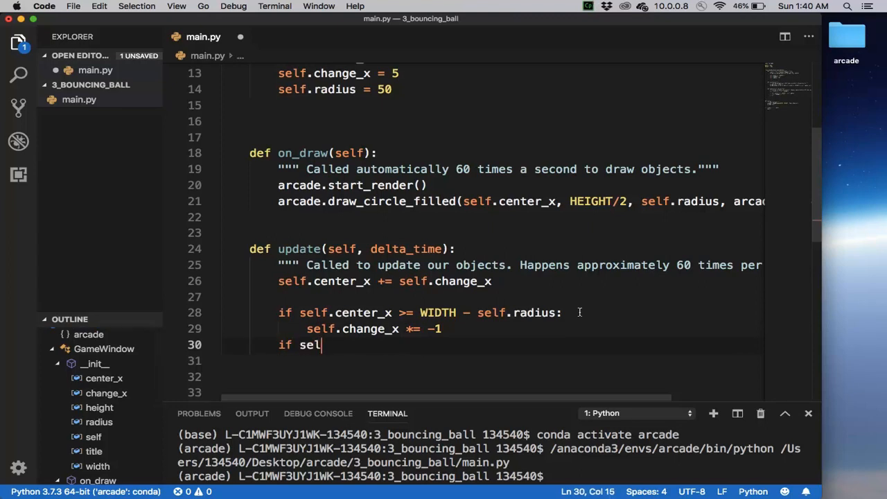
# Step: Add a second if doing self.change_x *= -1 when self.center_x <= self.radius, then bring up the run actions
pyautogui.write('f.center_')
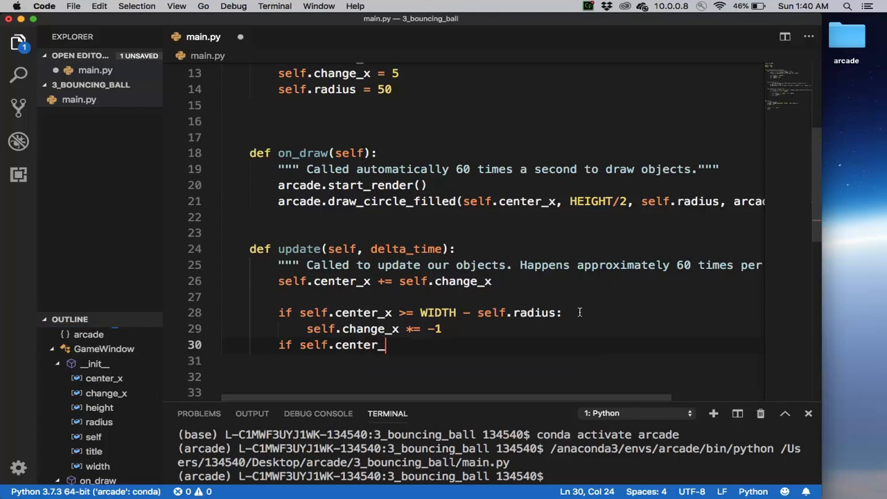
pyautogui.write('x <')
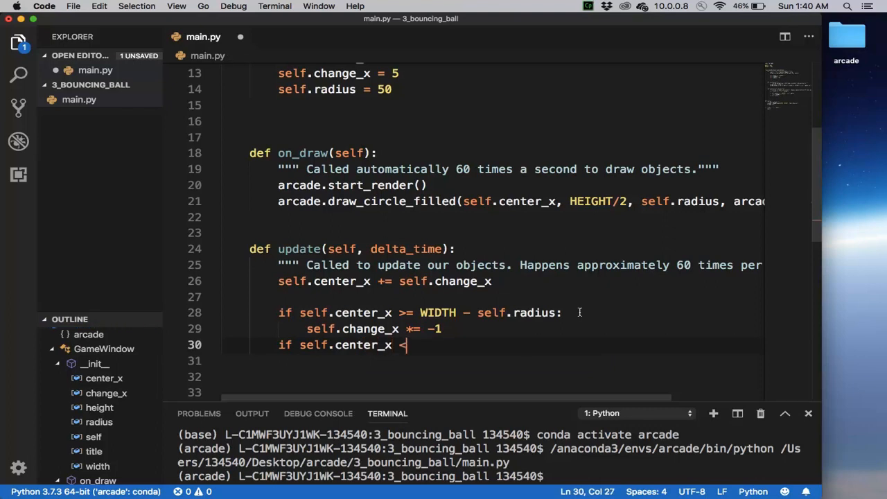
pyautogui.write('= self')
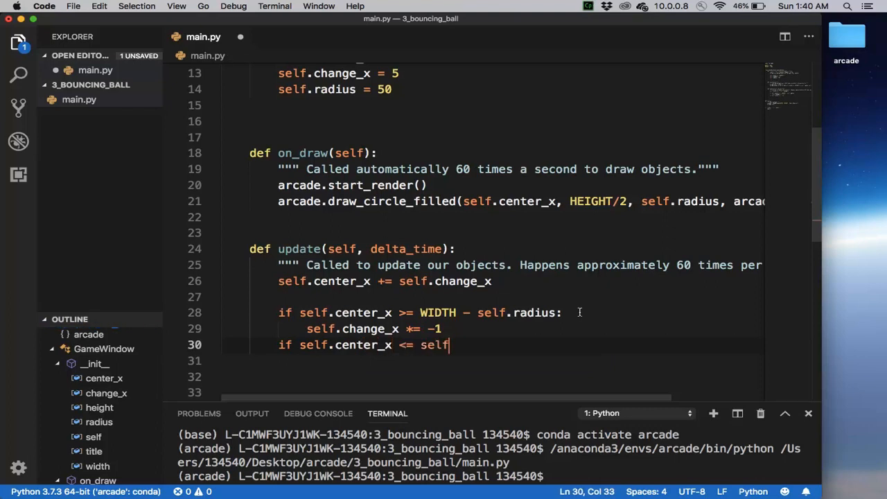
pyautogui.write('.radius')
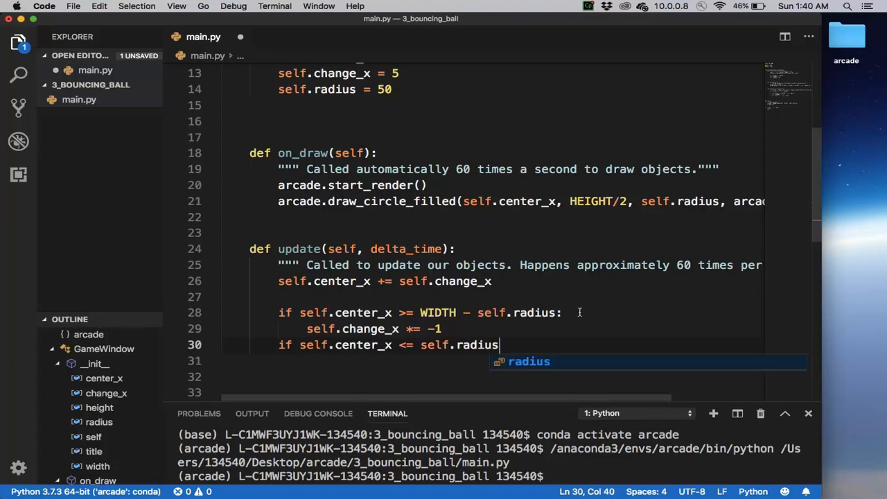
pyautogui.write(':')
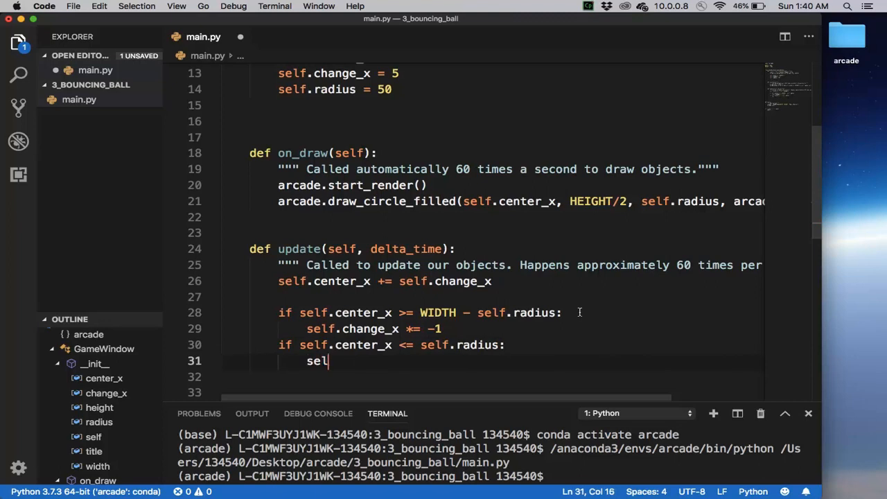
pyautogui.write('f.change_x')
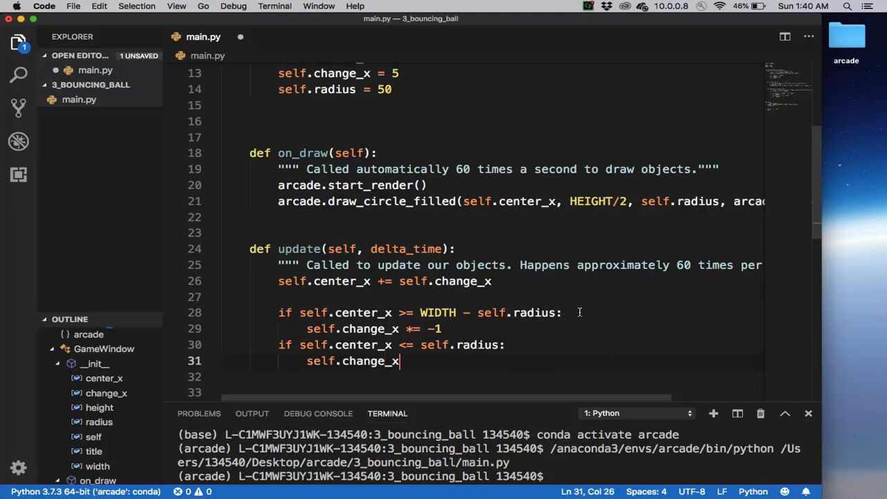
pyautogui.write('*=')
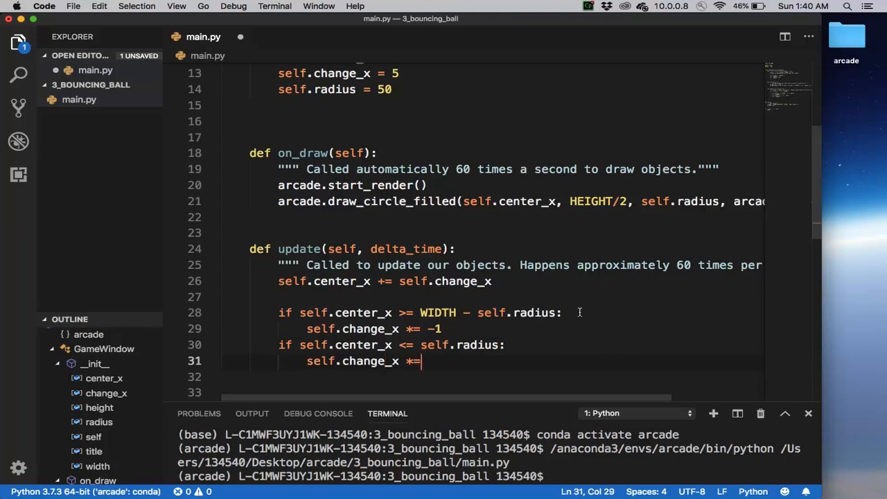
pyautogui.write('-1')
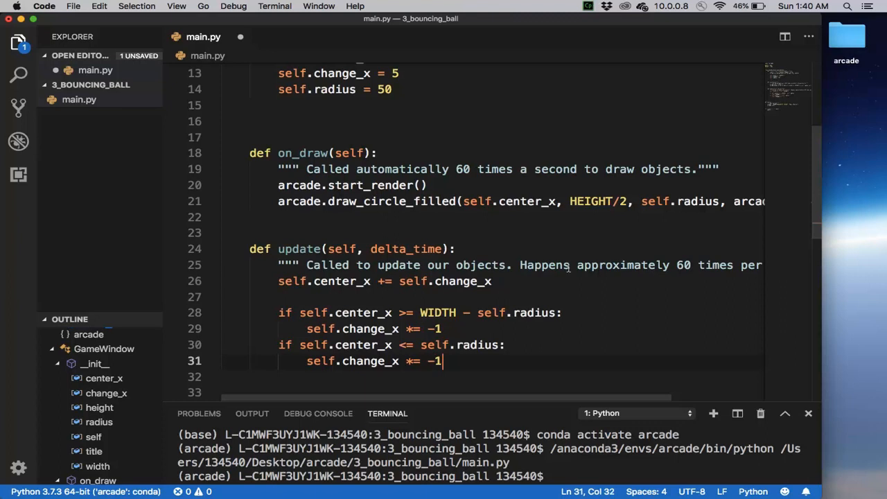
pyautogui.scroll(-3)
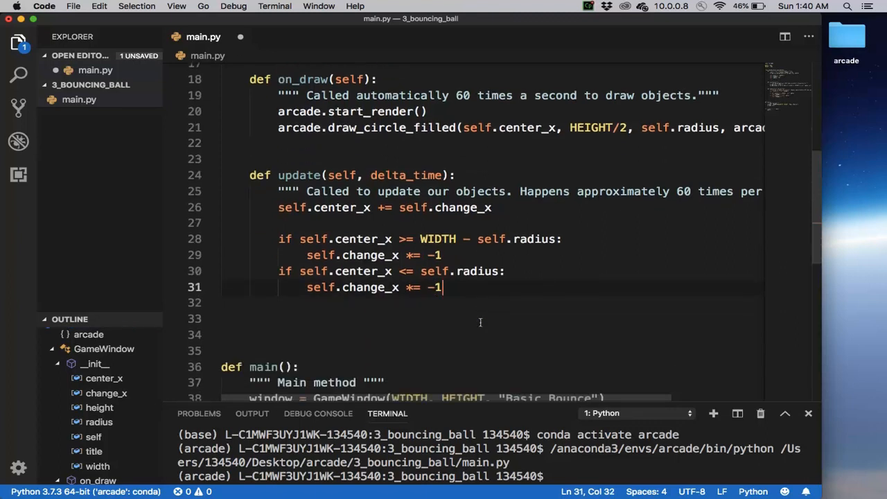
pyautogui.scroll(-3)
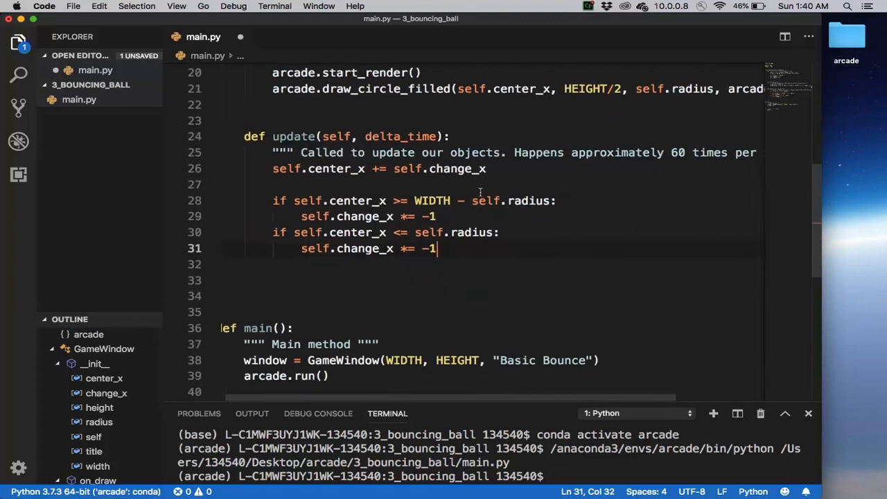
pyautogui.rightClick(485, 185)
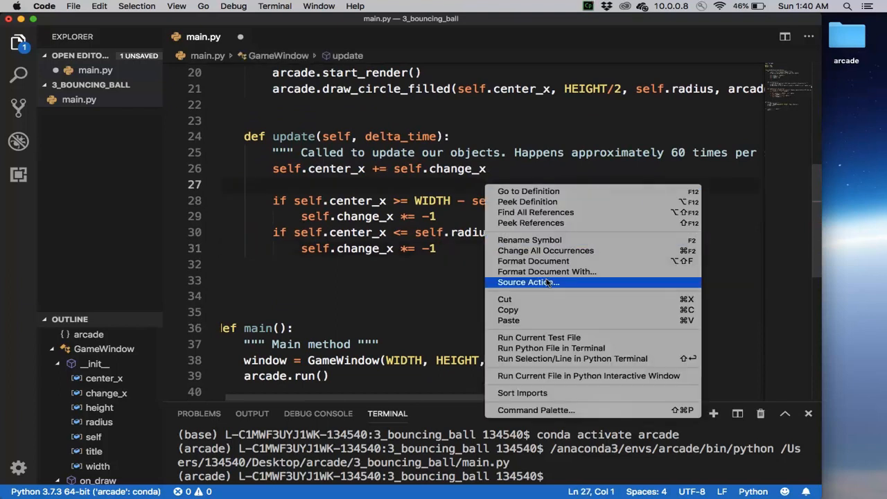